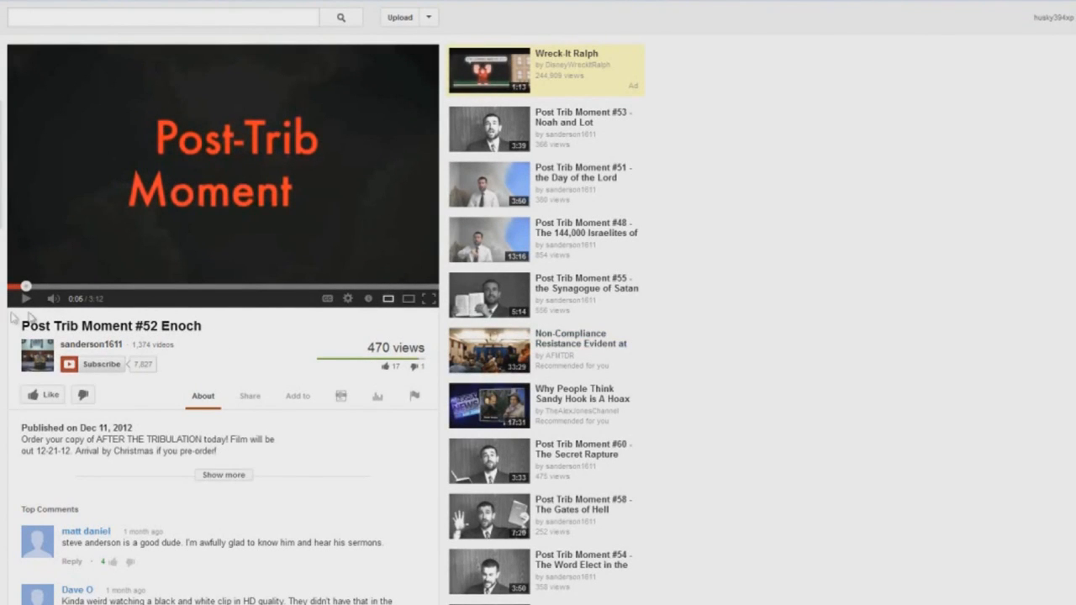
pyautogui.moveTo(25, 303)
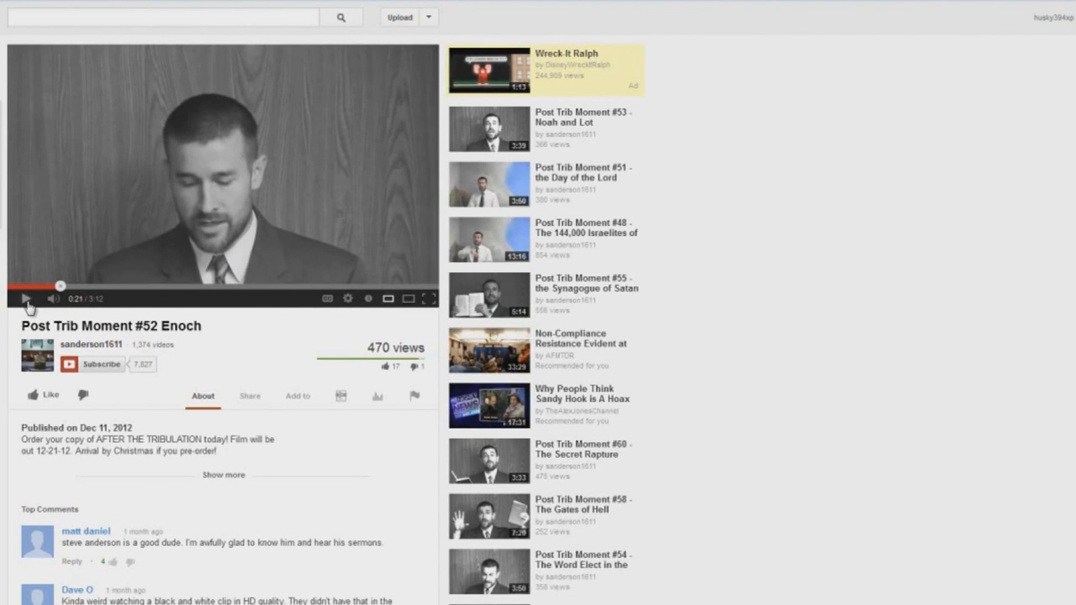
pyautogui.moveTo(25, 299)
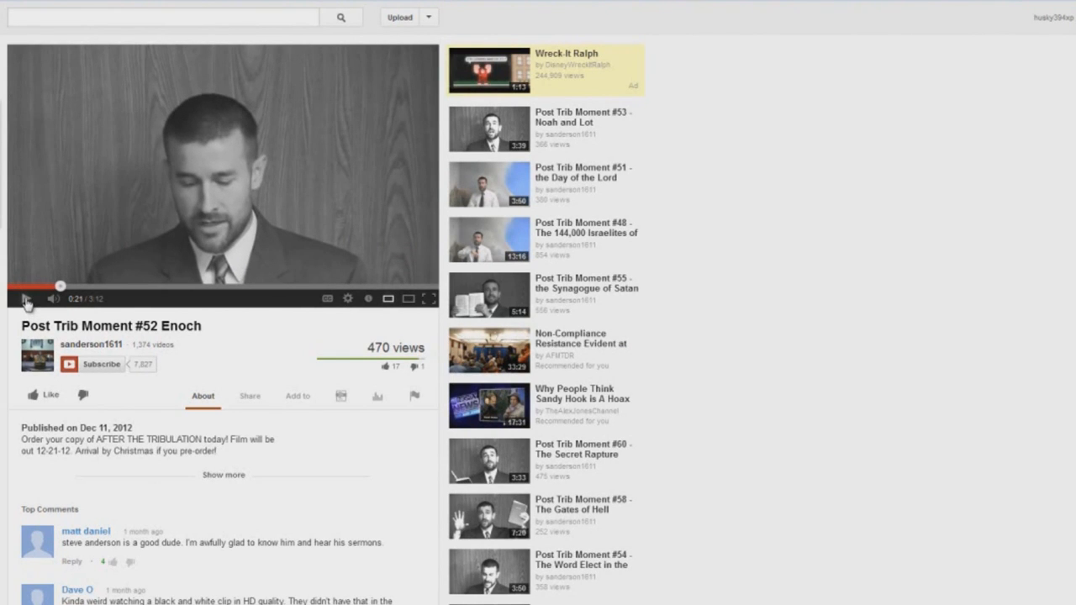
pyautogui.moveTo(27, 299)
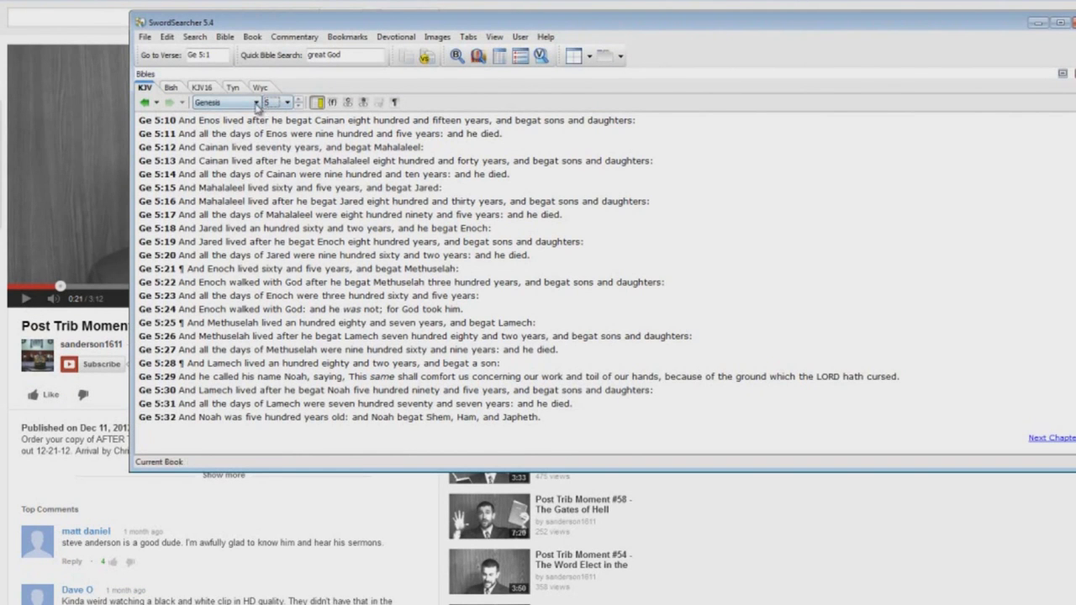
# - Switch the KJV view from Genesis 5 to 2 Timothy chapter 3
pyautogui.click(256, 102)
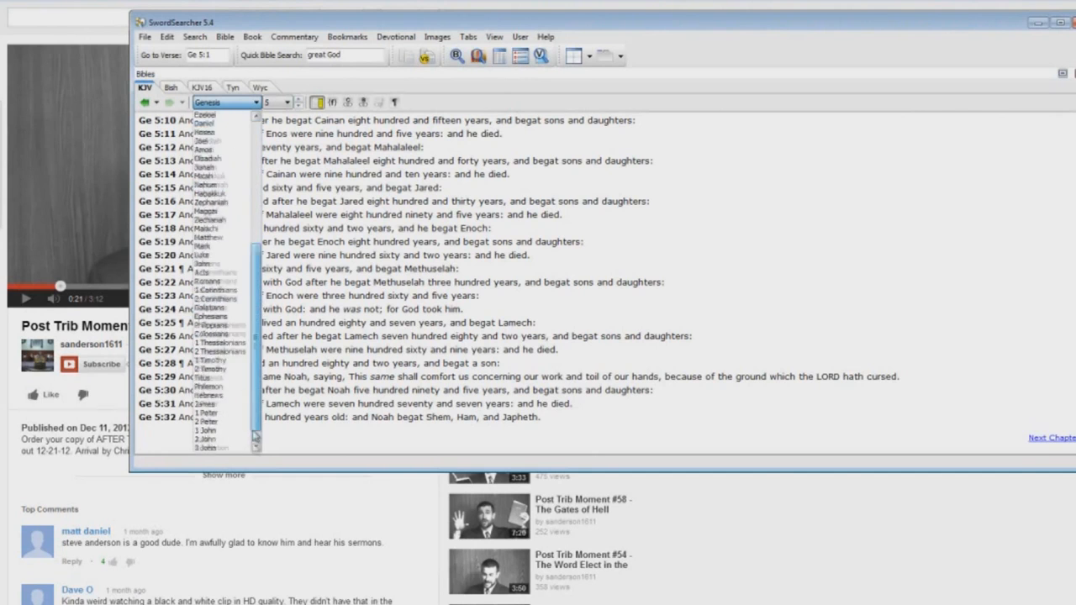
pyautogui.click(213, 360)
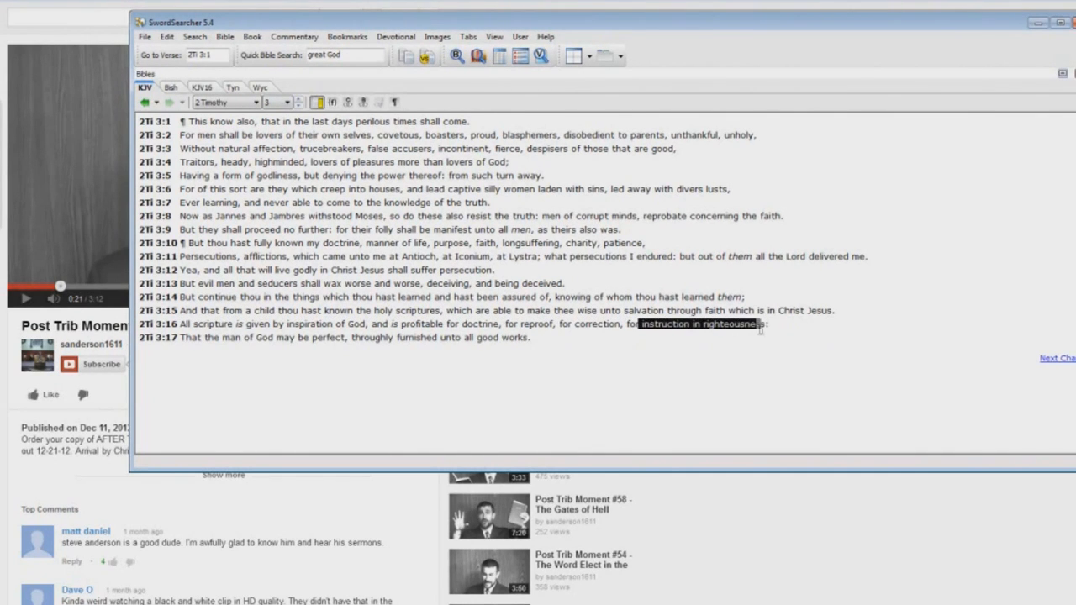
pyautogui.moveTo(773, 395)
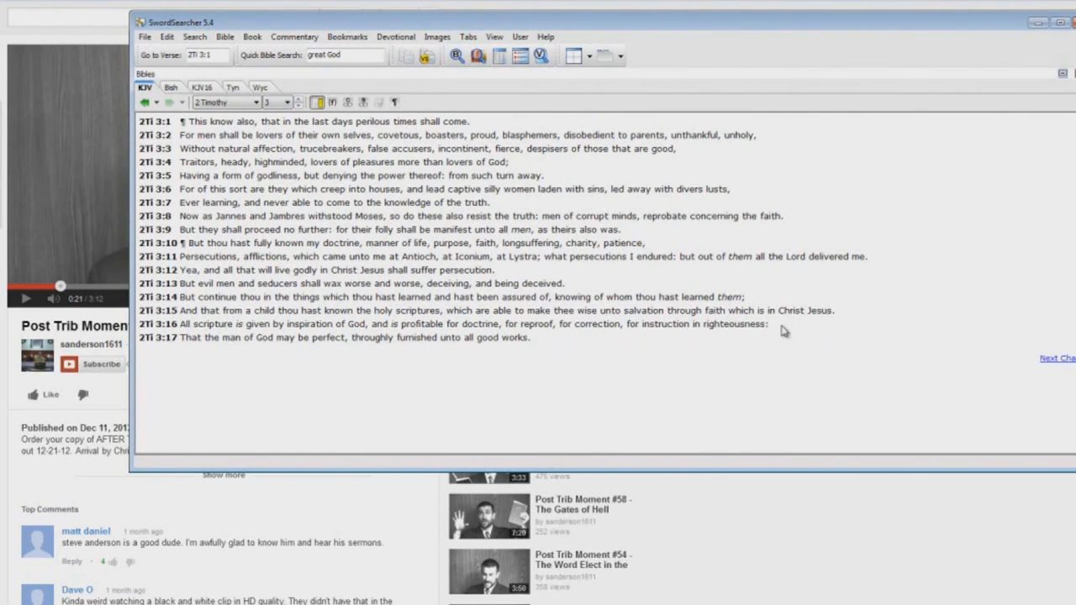
# - Go to John 3 and highlight verse 14 about Moses lifting up the serpent
pyautogui.click(256, 102)
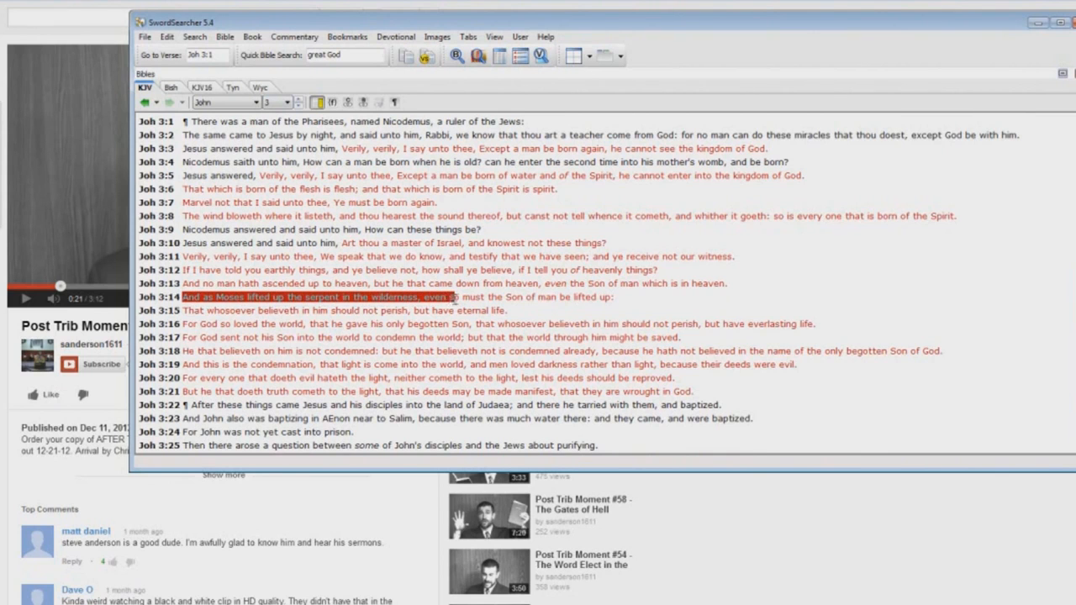
pyautogui.moveTo(454, 297); pyautogui.dragTo(614, 296)
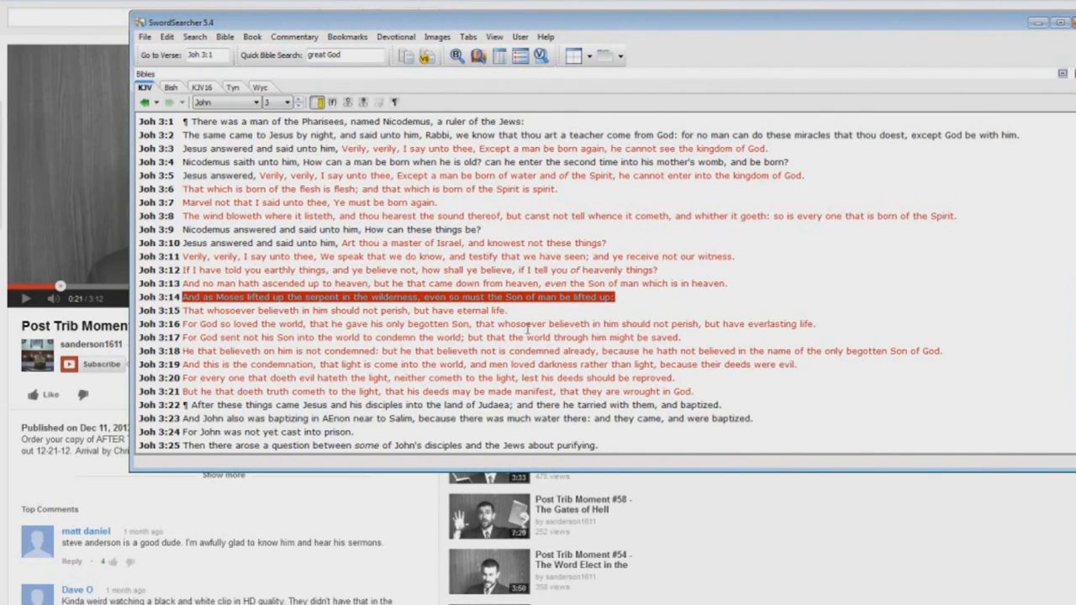
pyautogui.moveTo(306, 294)
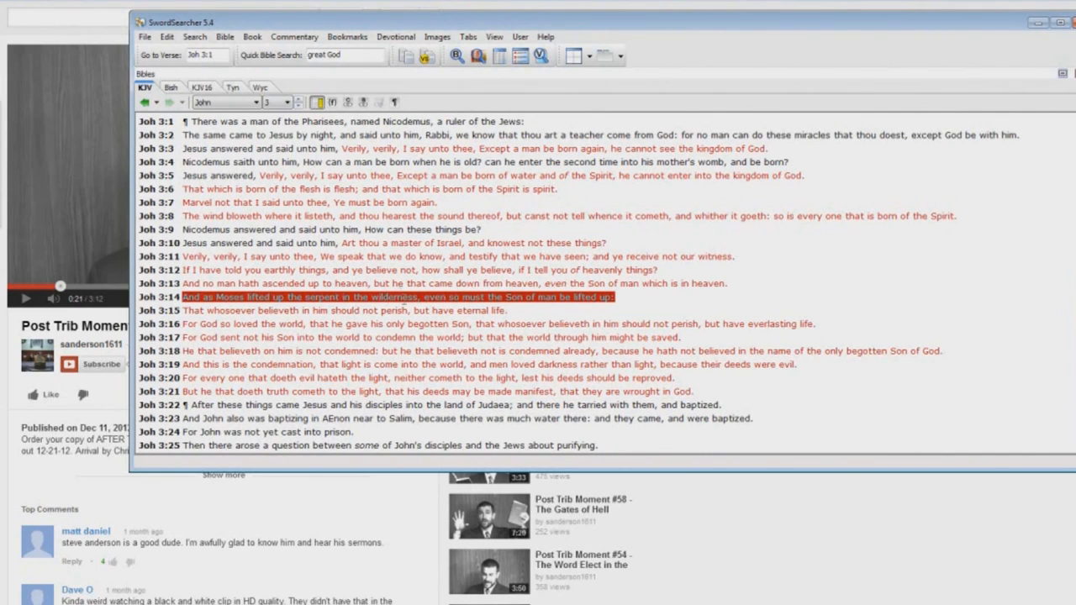
pyautogui.moveTo(318, 307)
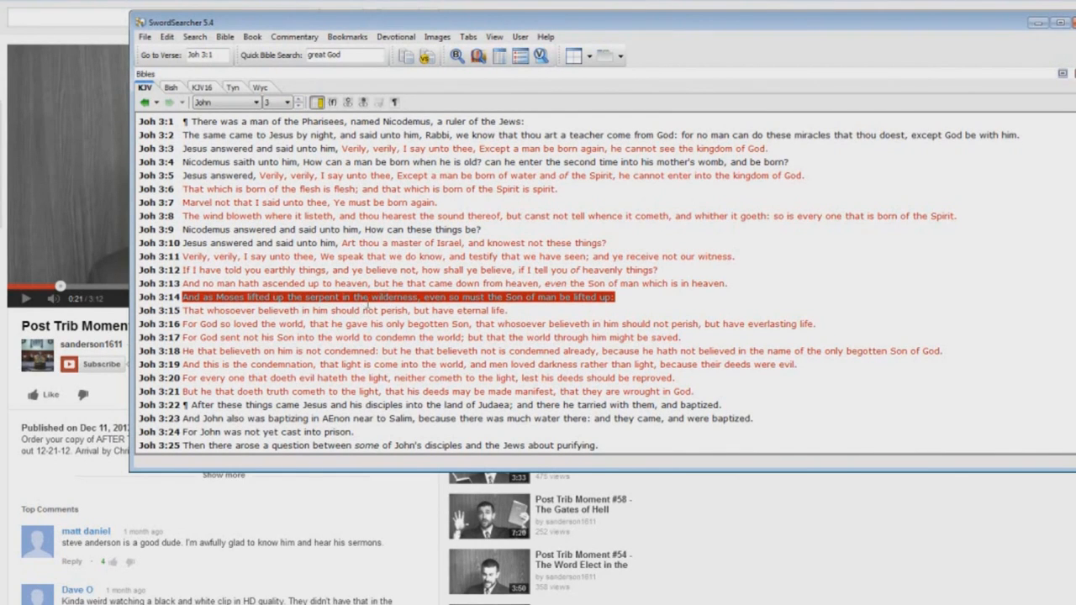
pyautogui.moveTo(538, 318)
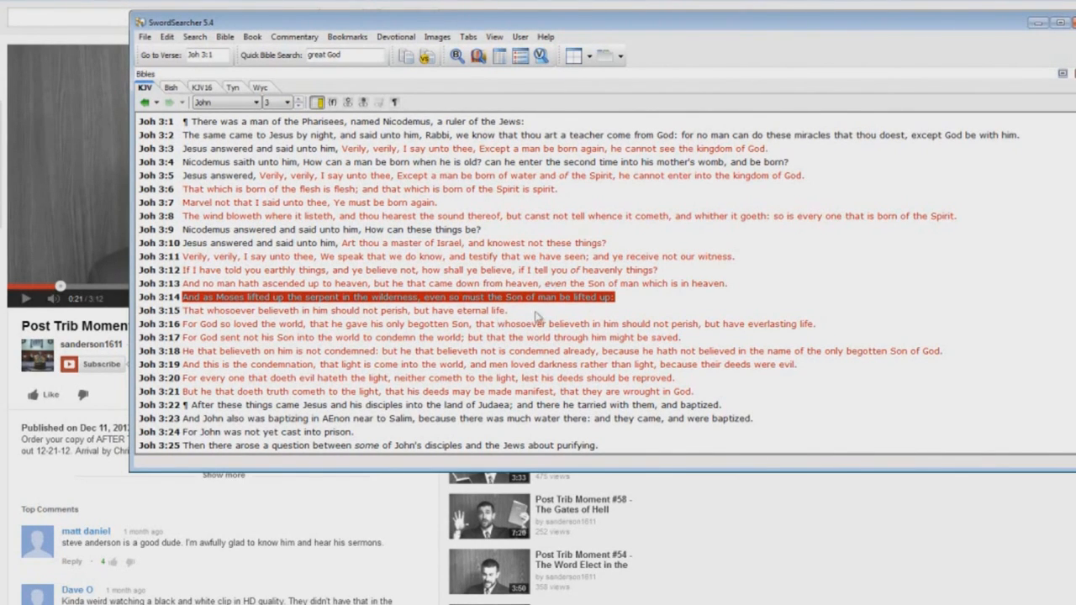
pyautogui.moveTo(436, 310)
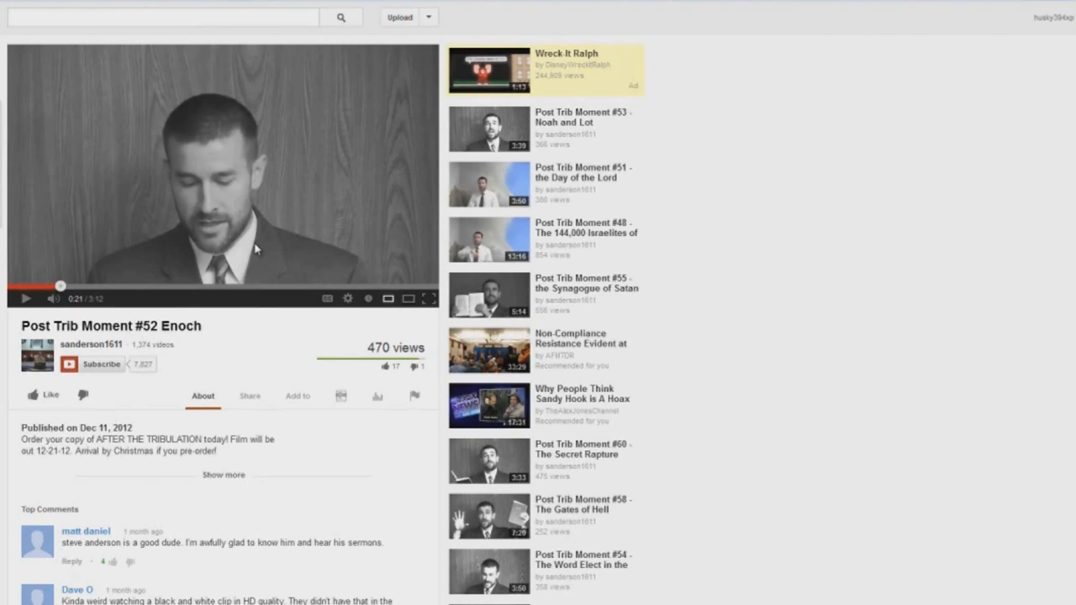
pyautogui.moveTo(257, 250)
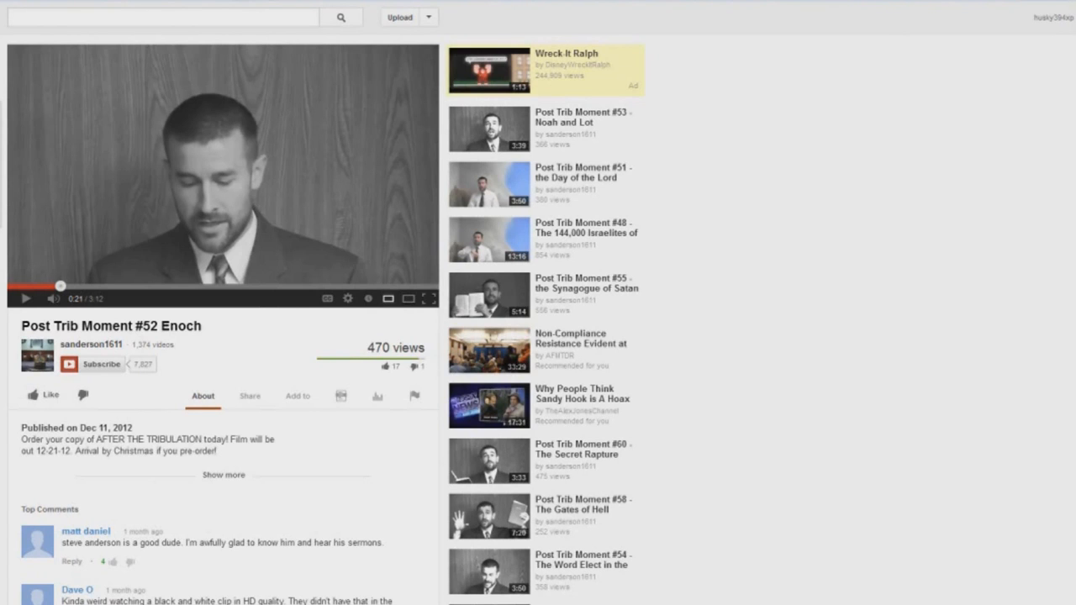
pyautogui.moveTo(41, 296)
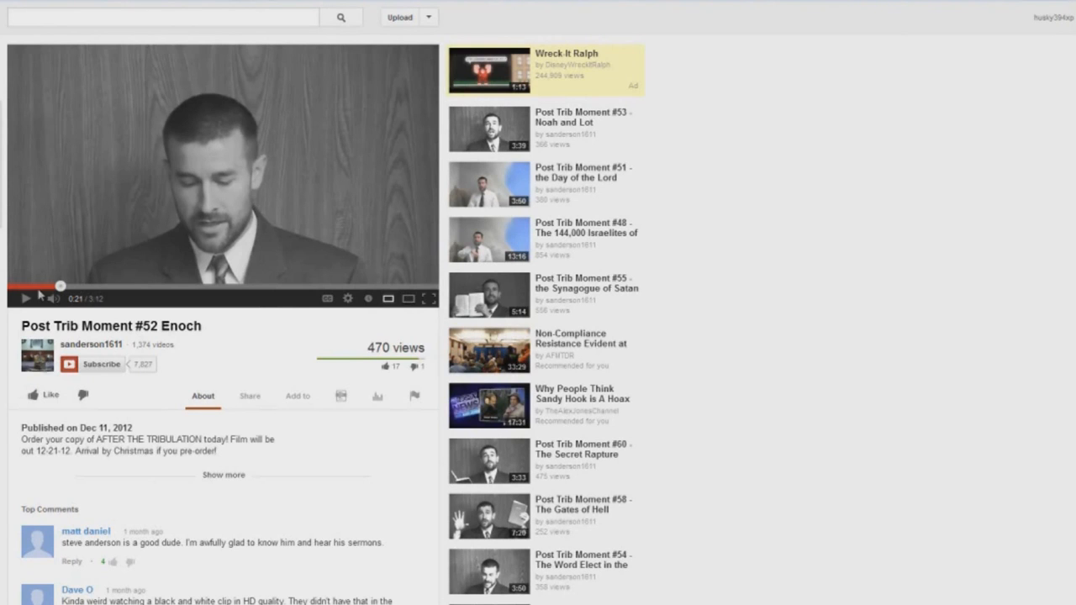
# - Play the 'Post Trib Moment #52 Enoch' video and pause it at 0:30
pyautogui.click(25, 299)
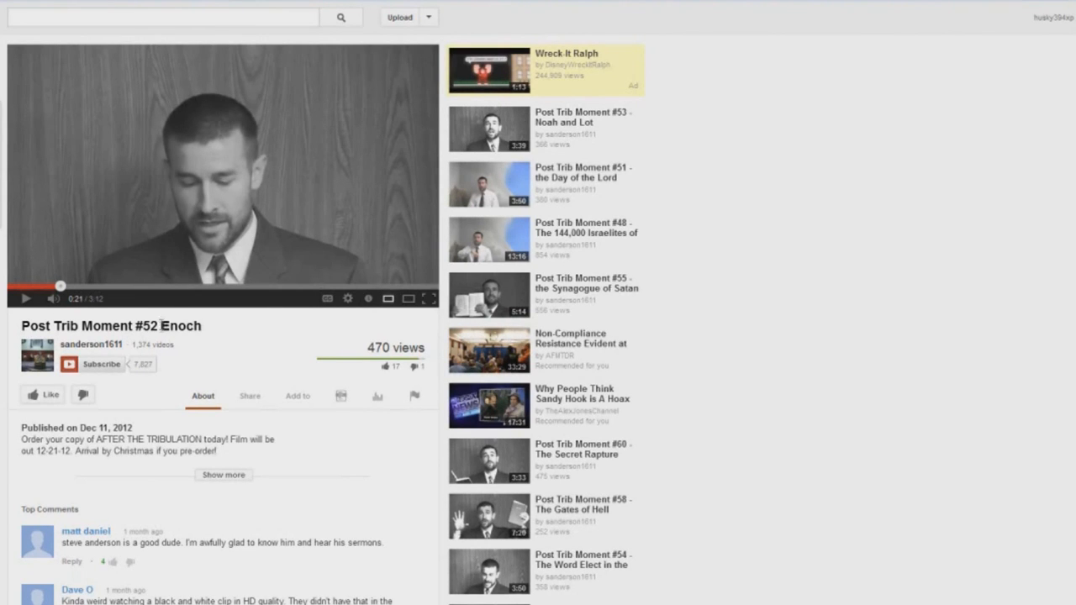
pyautogui.moveTo(209, 330)
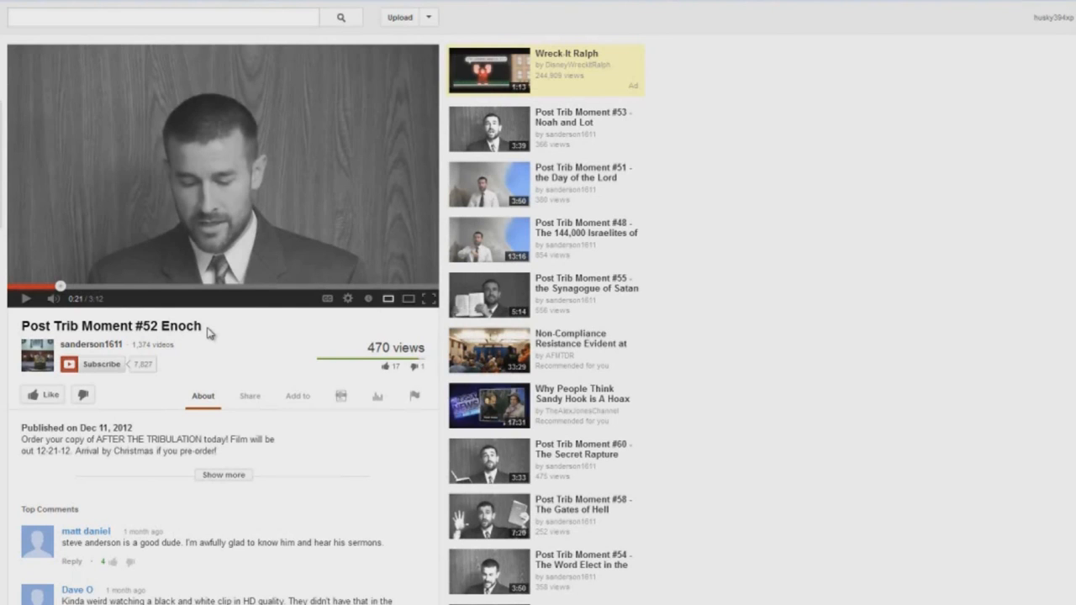
pyautogui.moveTo(215, 326)
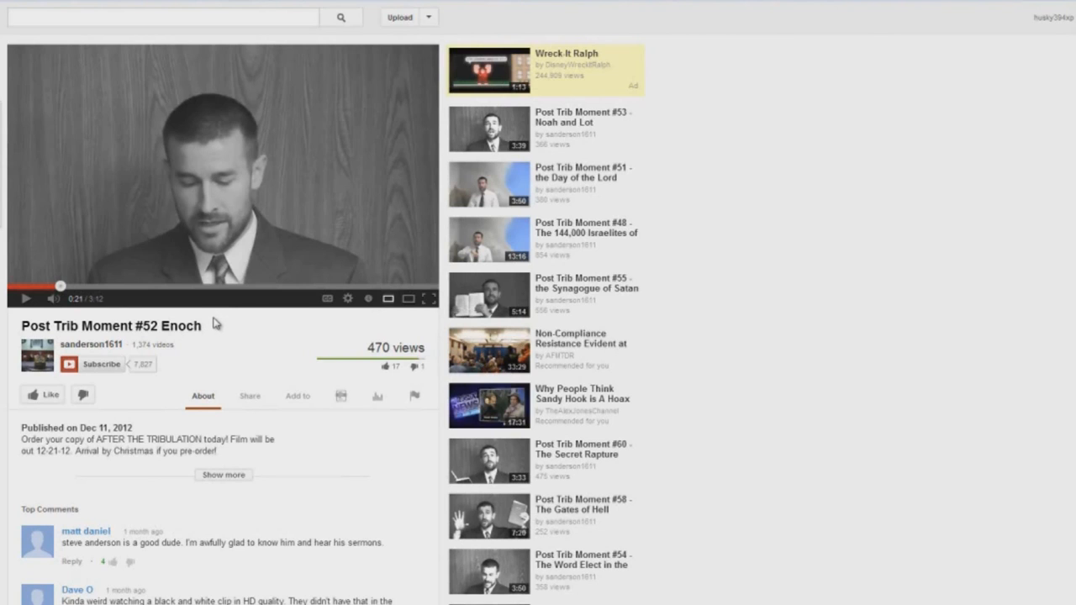
pyautogui.moveTo(181, 325)
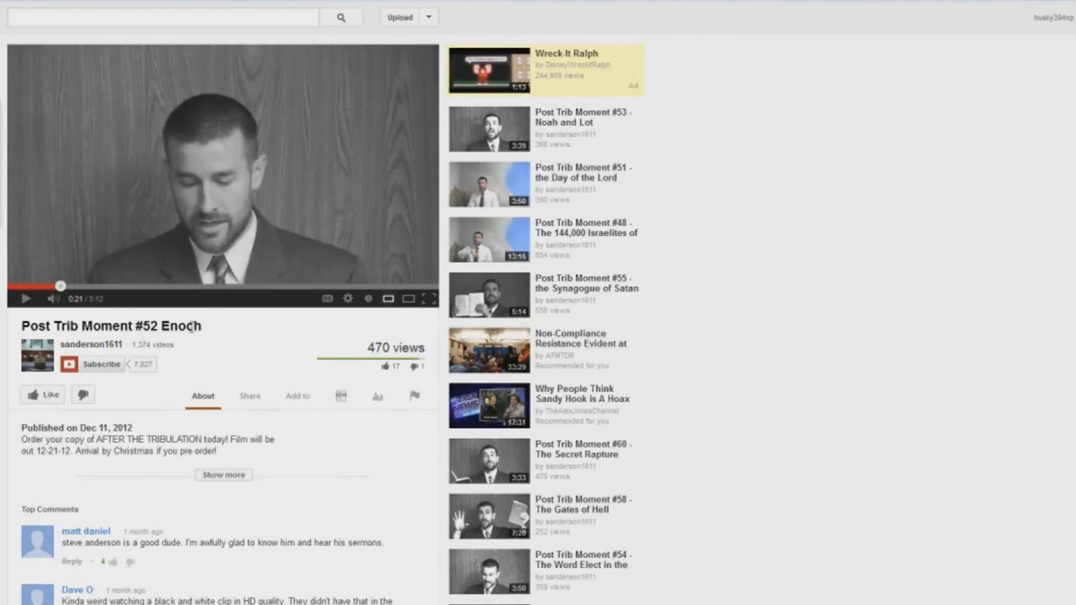
pyautogui.moveTo(280, 371)
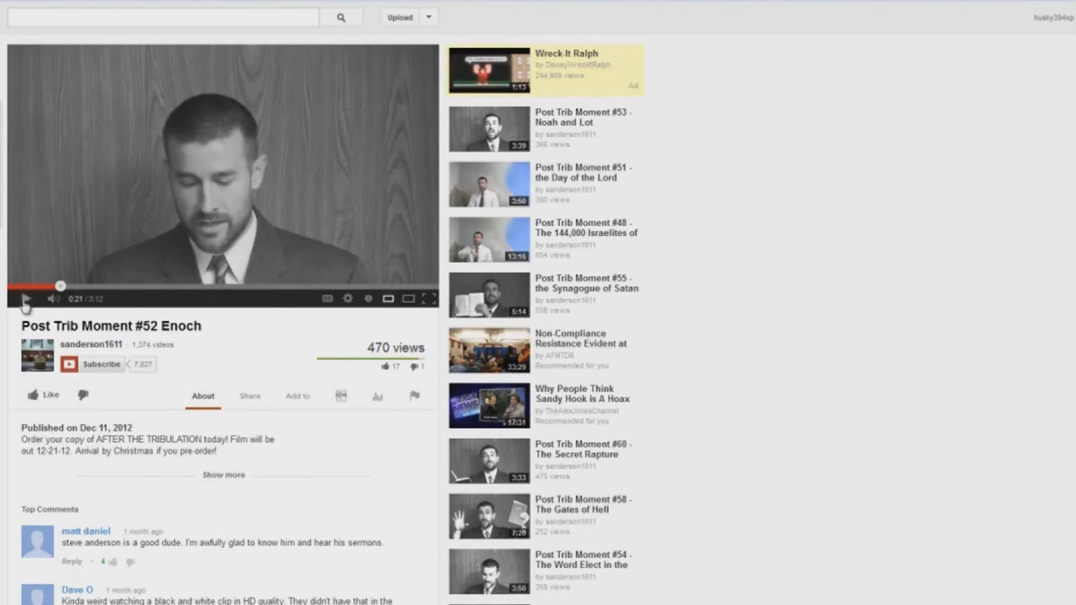
pyautogui.click(25, 298)
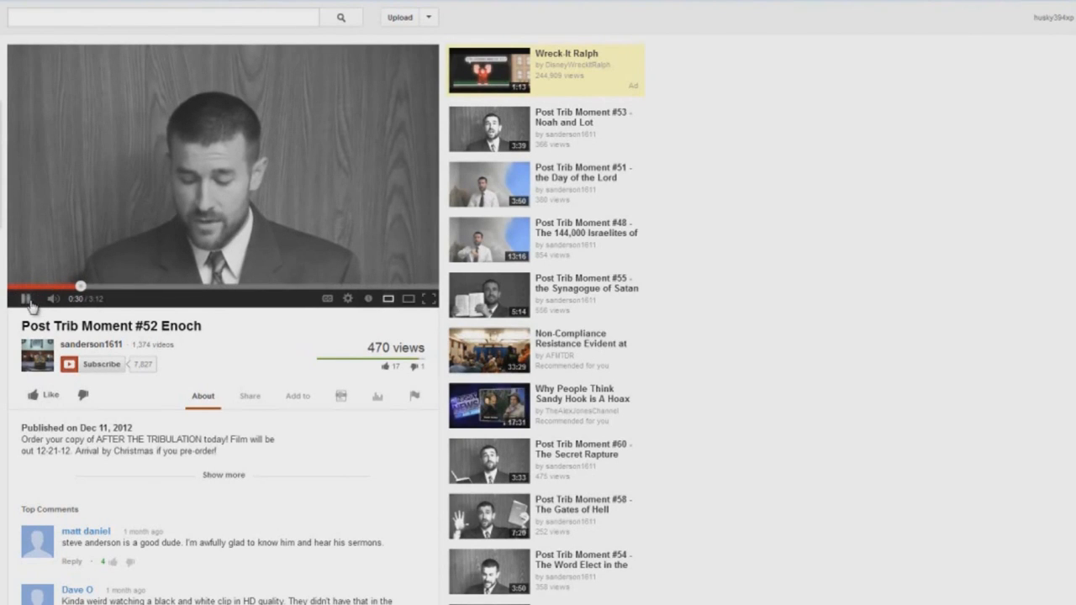
pyautogui.click(27, 299)
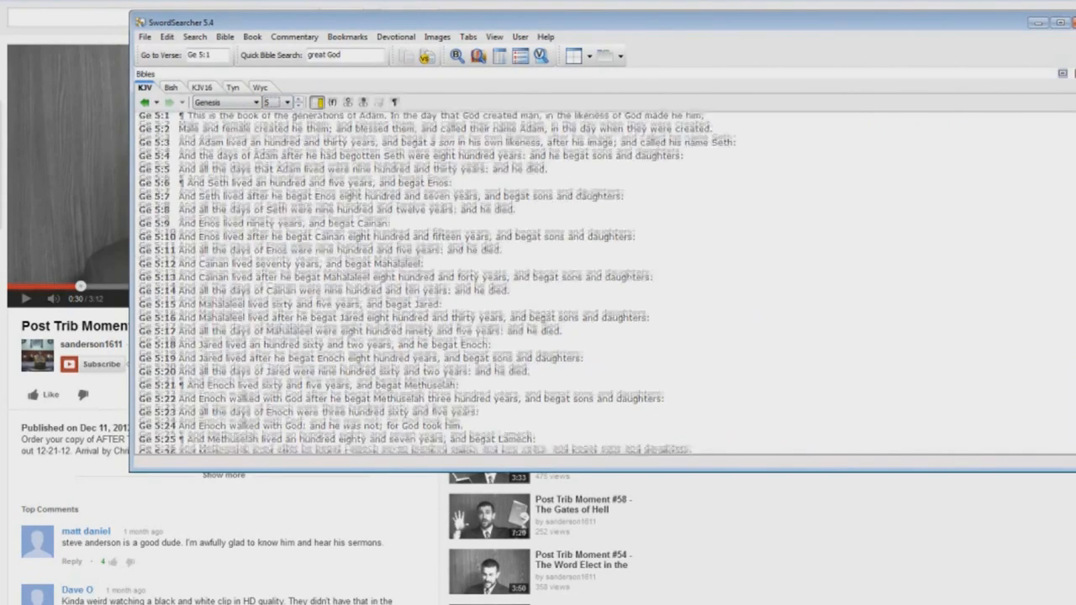
# - Highlight Genesis 5:23, 'all the days of Enoch were three hundred sixty and five years'
pyautogui.scroll(-3)
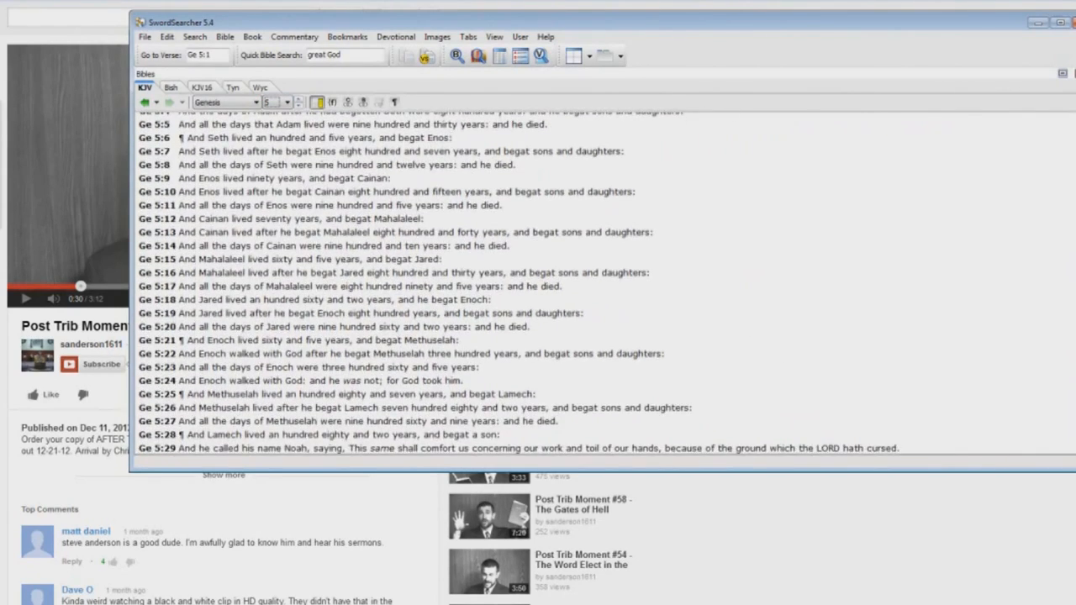
pyautogui.scroll(-3)
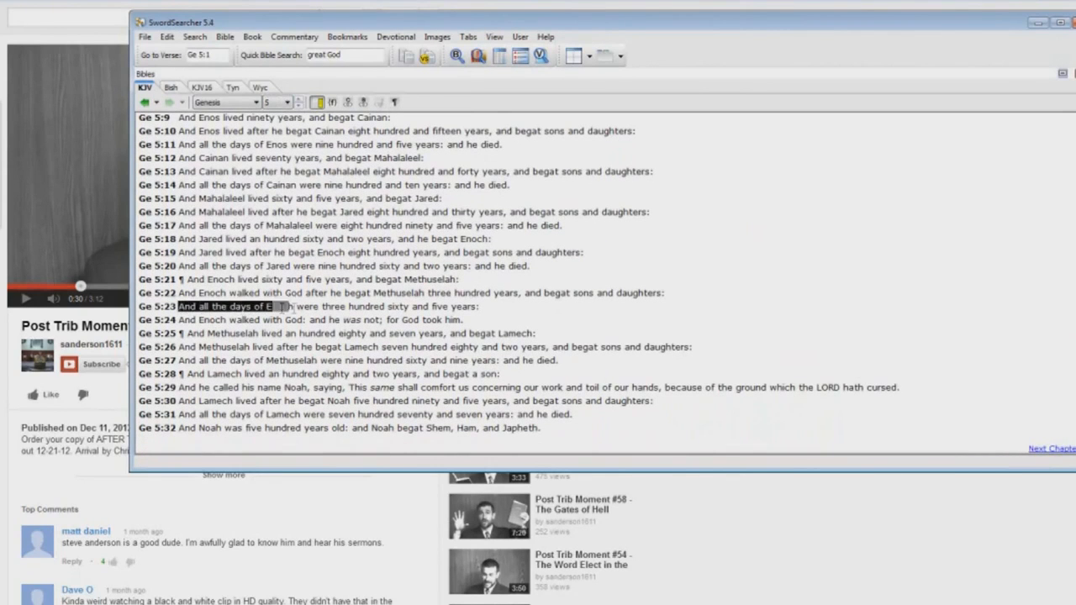
pyautogui.moveTo(273, 306); pyautogui.dragTo(483, 306)
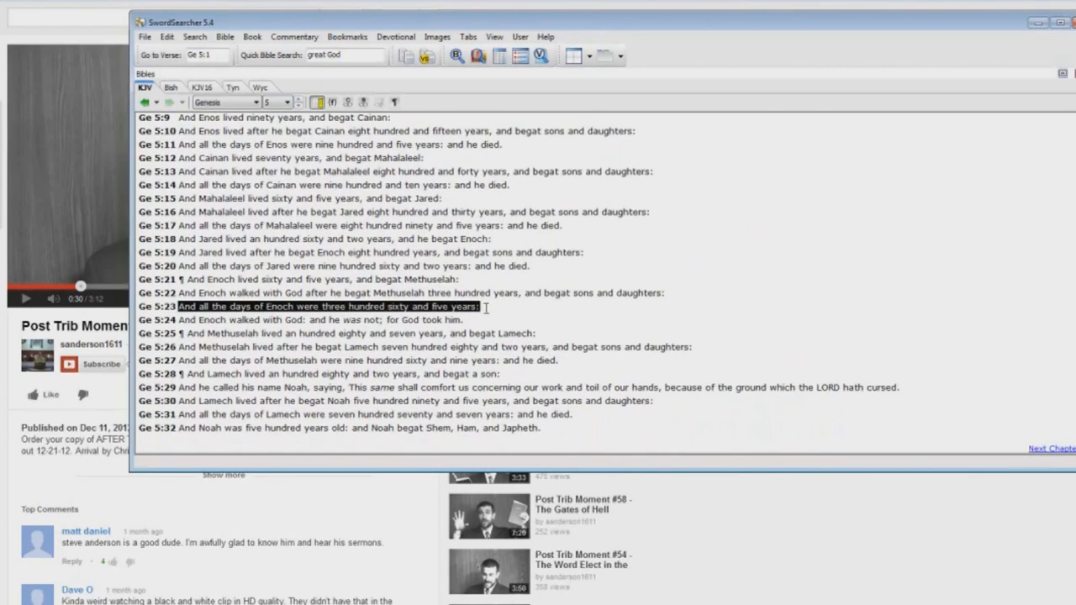
pyautogui.moveTo(491, 328)
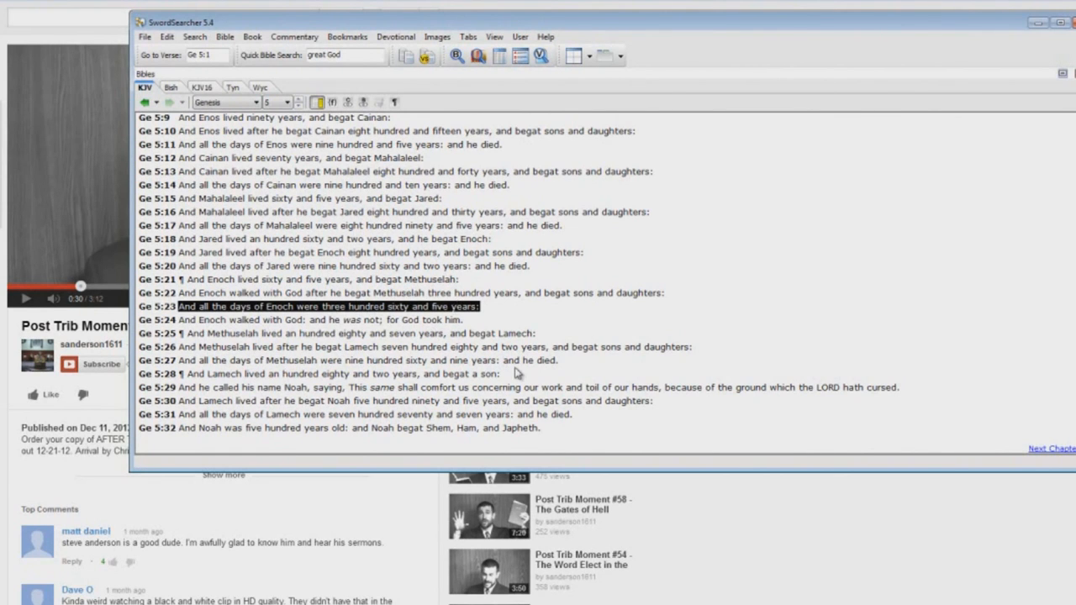
pyautogui.moveTo(496, 314)
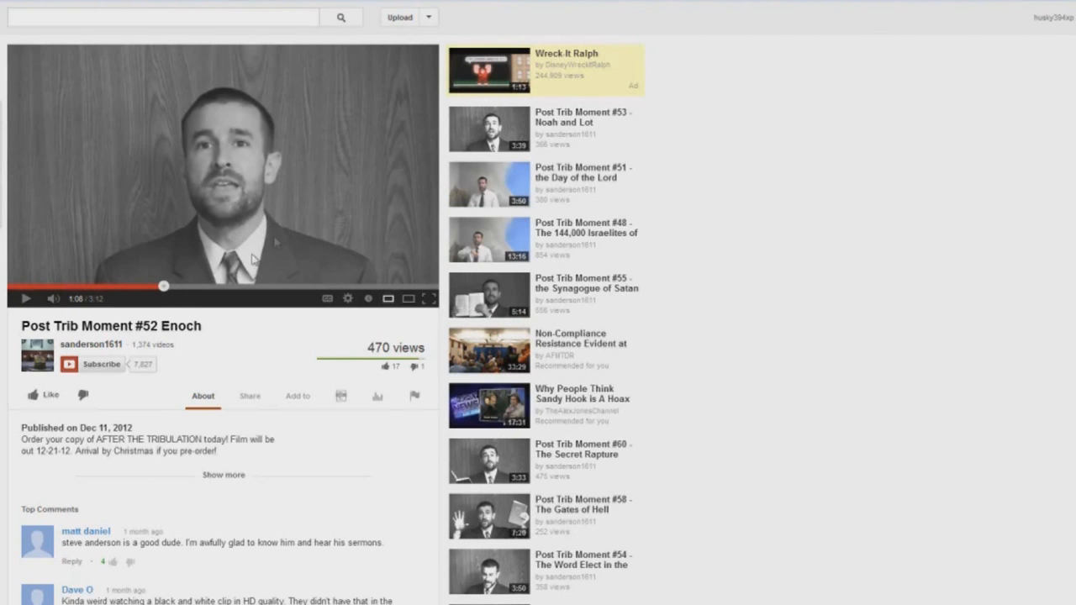
pyautogui.moveTo(353, 238)
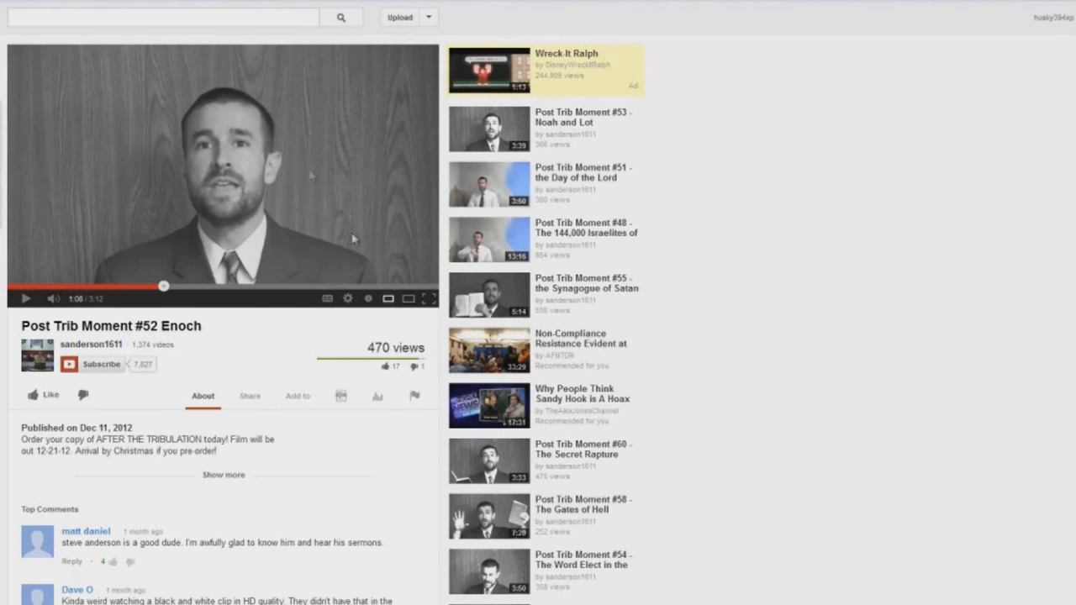
pyautogui.moveTo(276, 247)
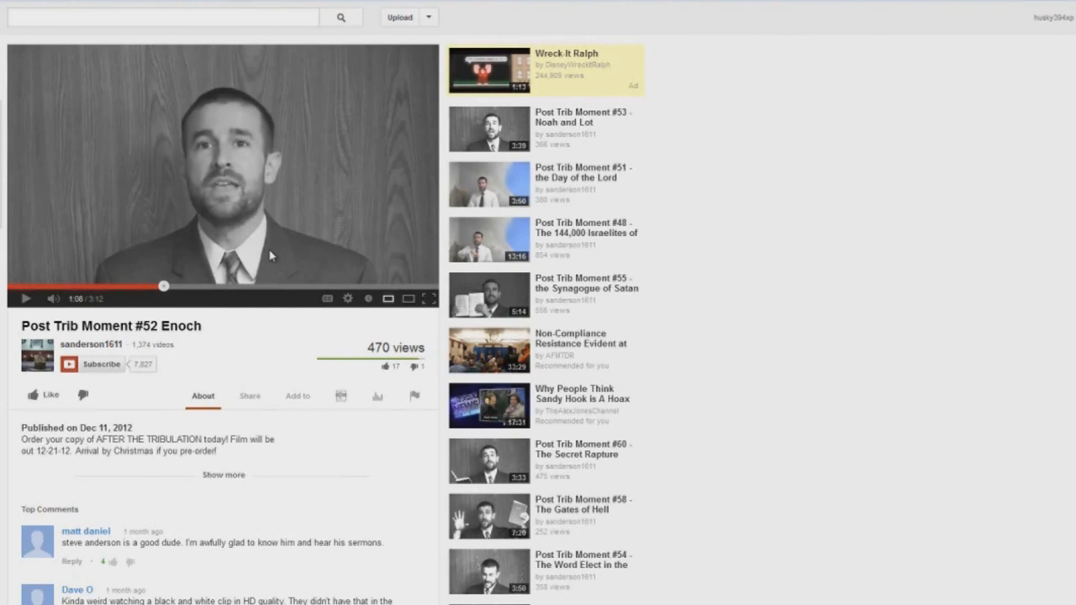
pyautogui.moveTo(240, 218)
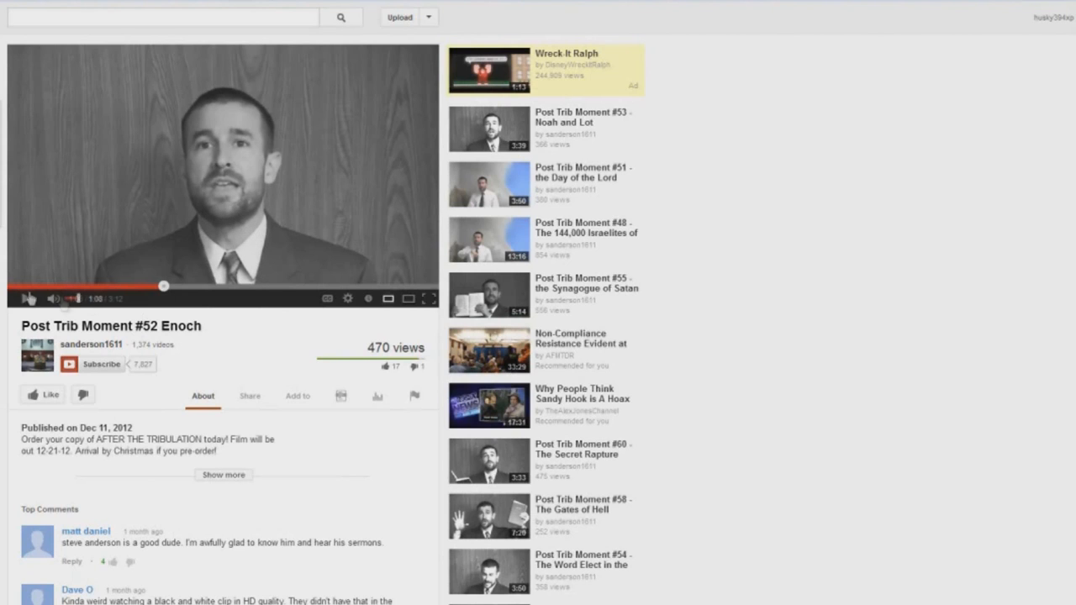
# - Play the Enoch video from 1:08 and stop it around 2:01
pyautogui.click(28, 299)
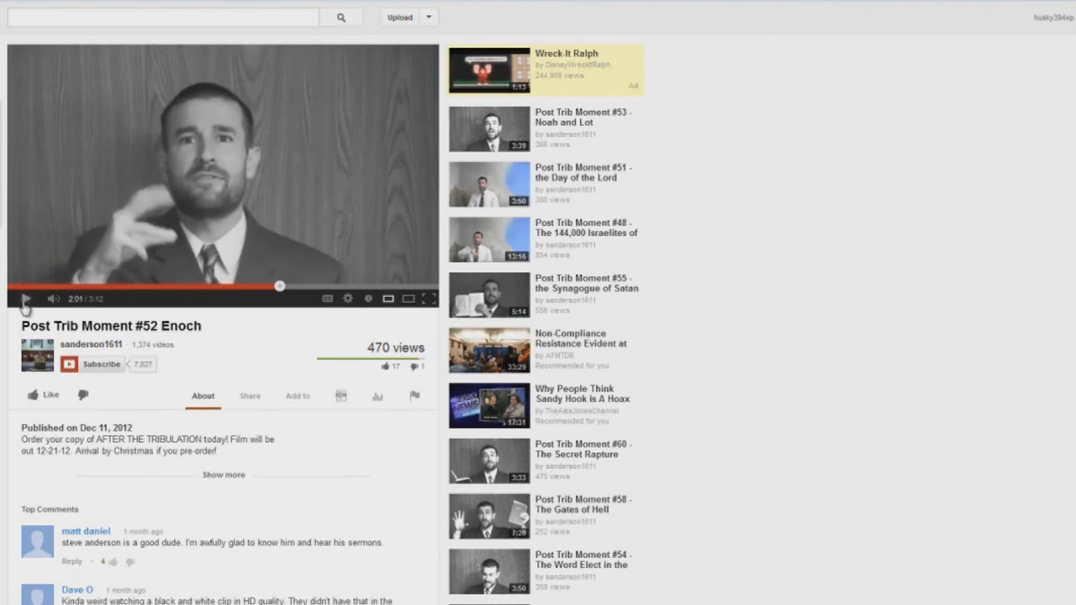
pyautogui.moveTo(519, 313)
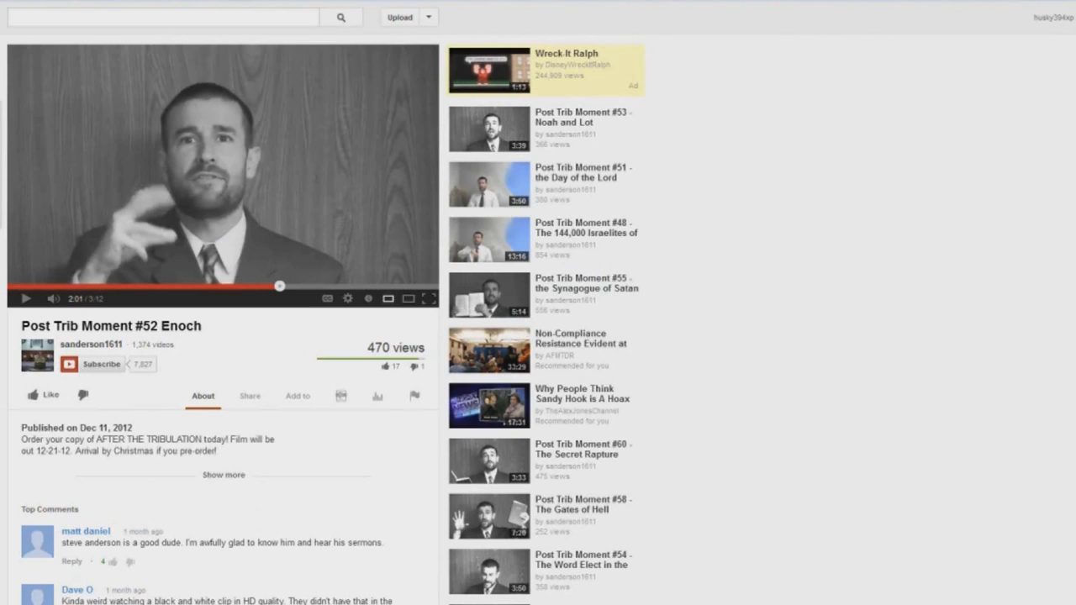
pyautogui.moveTo(232, 261)
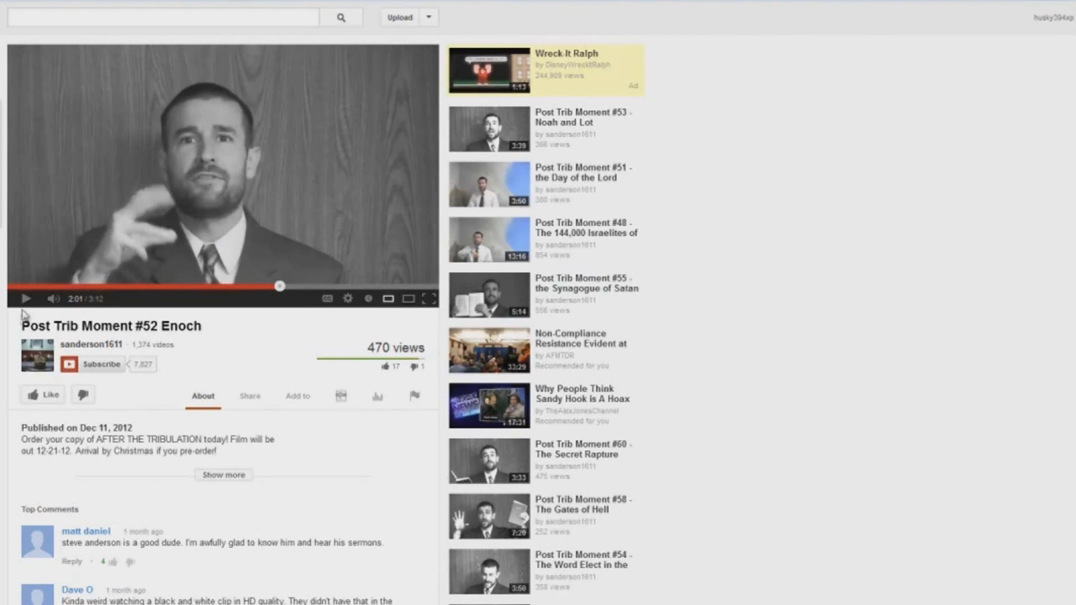
pyautogui.click(26, 299)
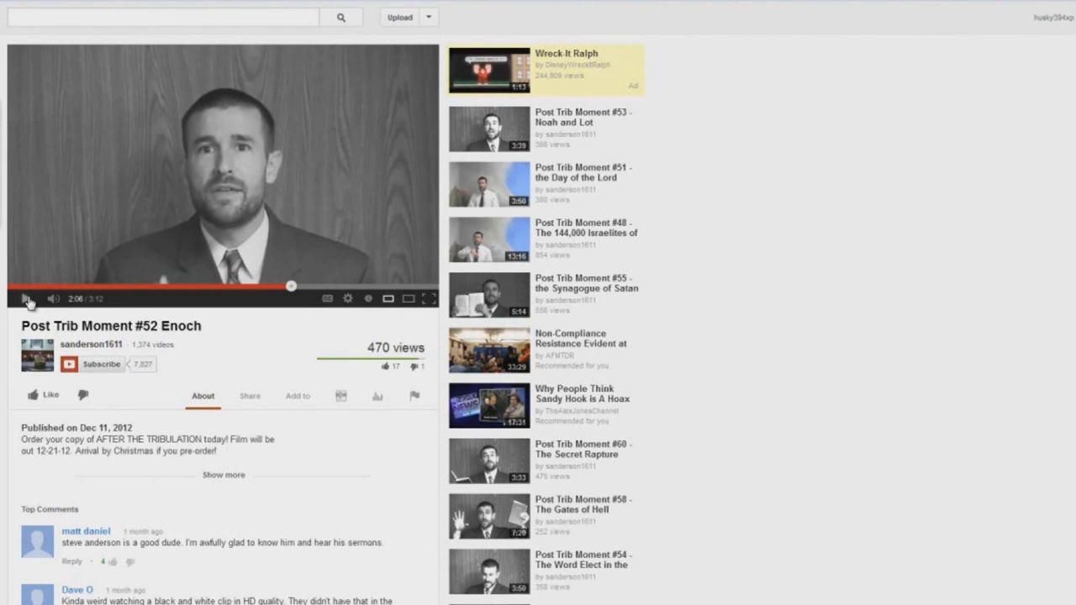
# - Play the Enoch video, pausing at 2:06 and again at 2:26
pyautogui.click(27, 298)
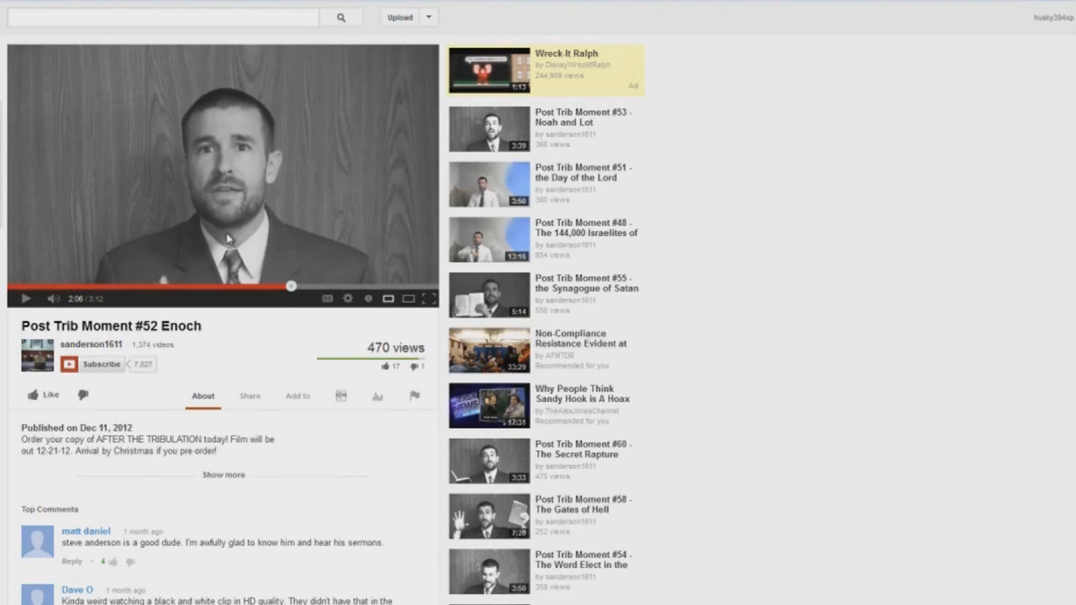
pyautogui.moveTo(202, 229)
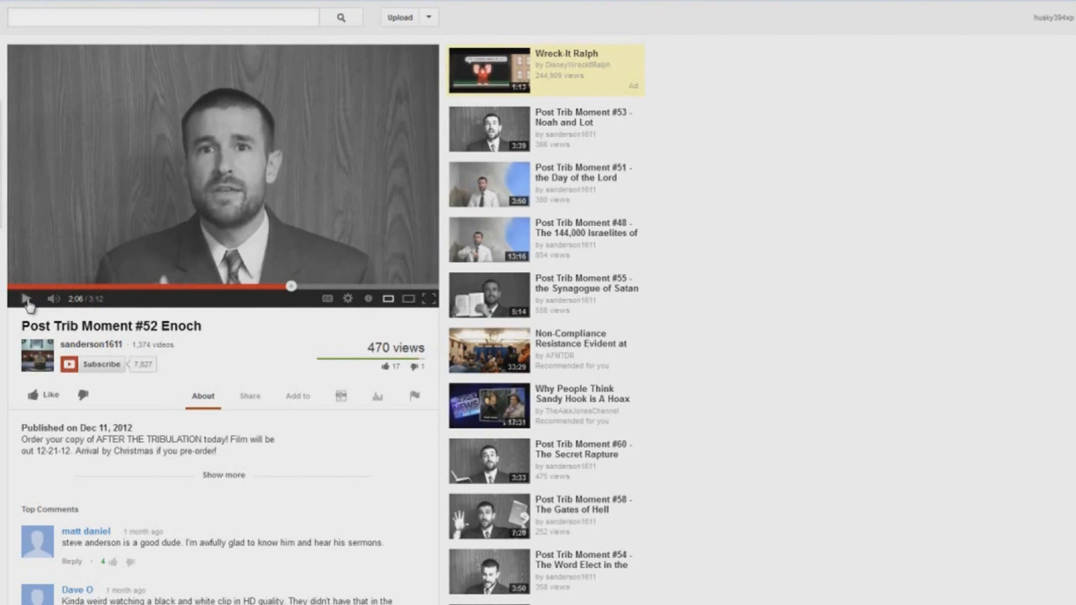
pyautogui.click(25, 299)
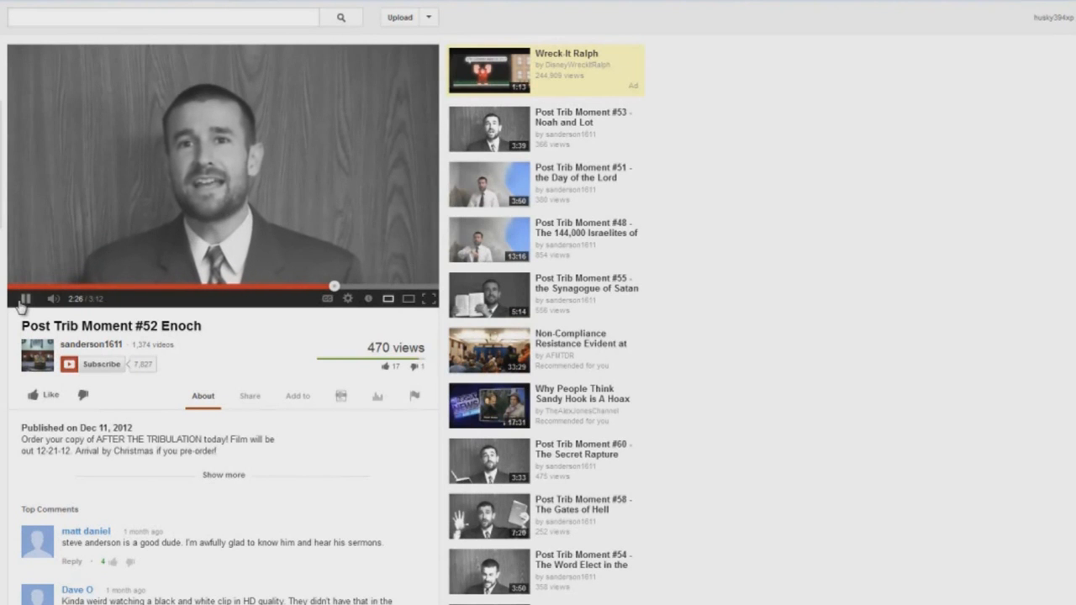
pyautogui.click(25, 299)
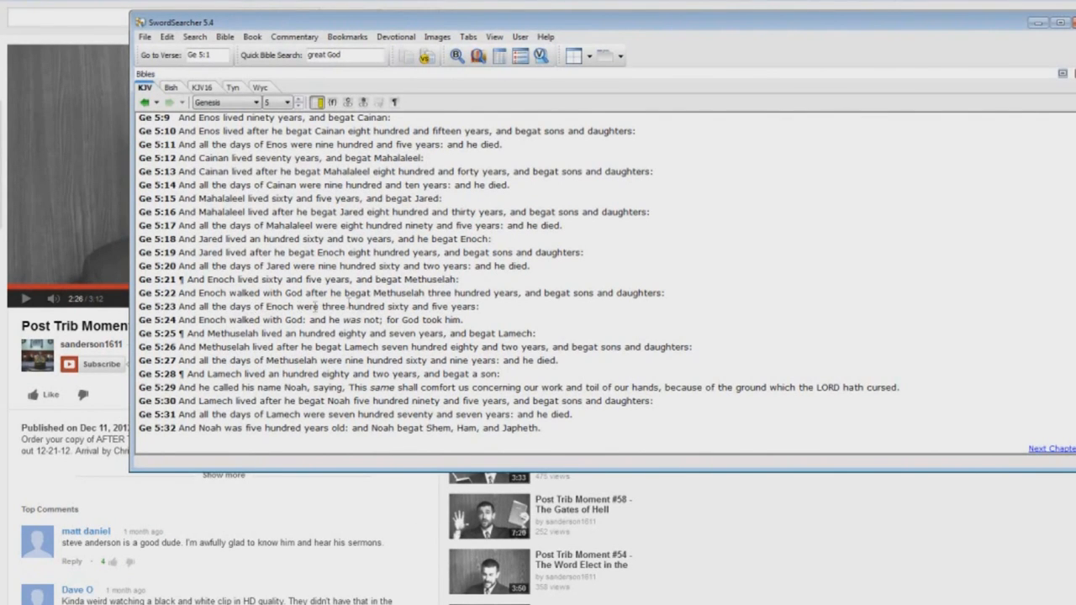
# - Highlight the name 'Methuselah' in Genesis 5:22
pyautogui.doubleClick(355, 292)
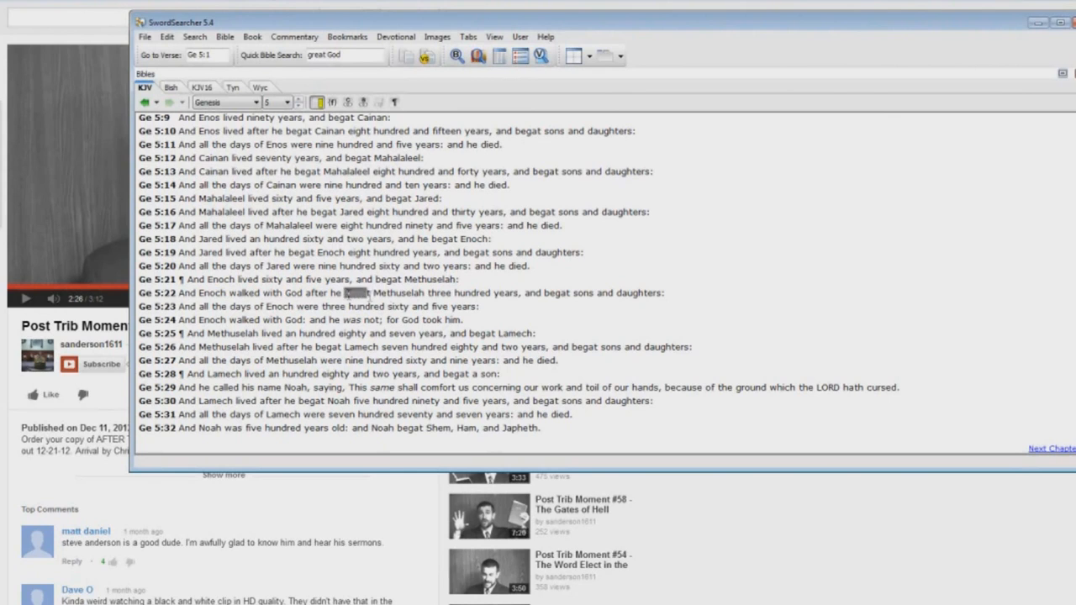
pyautogui.doubleClick(384, 293)
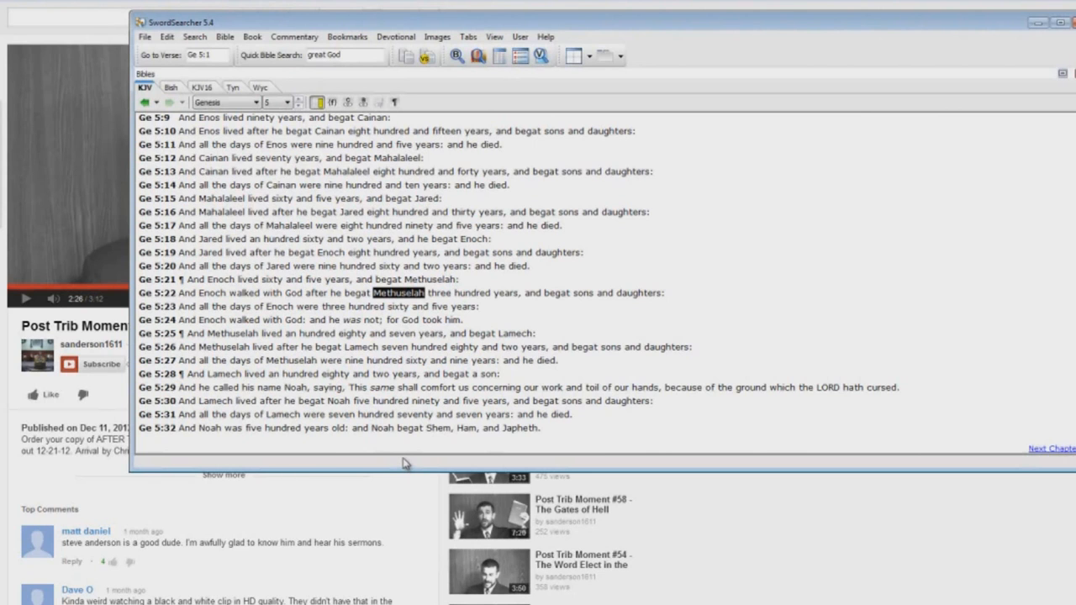
pyautogui.moveTo(377, 309)
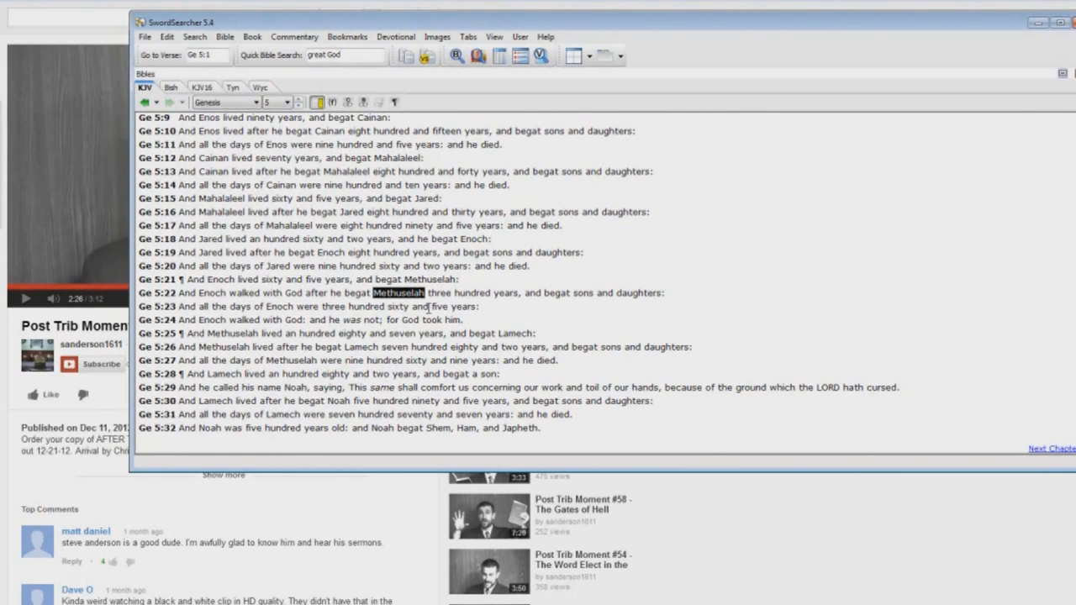
pyautogui.moveTo(415, 306)
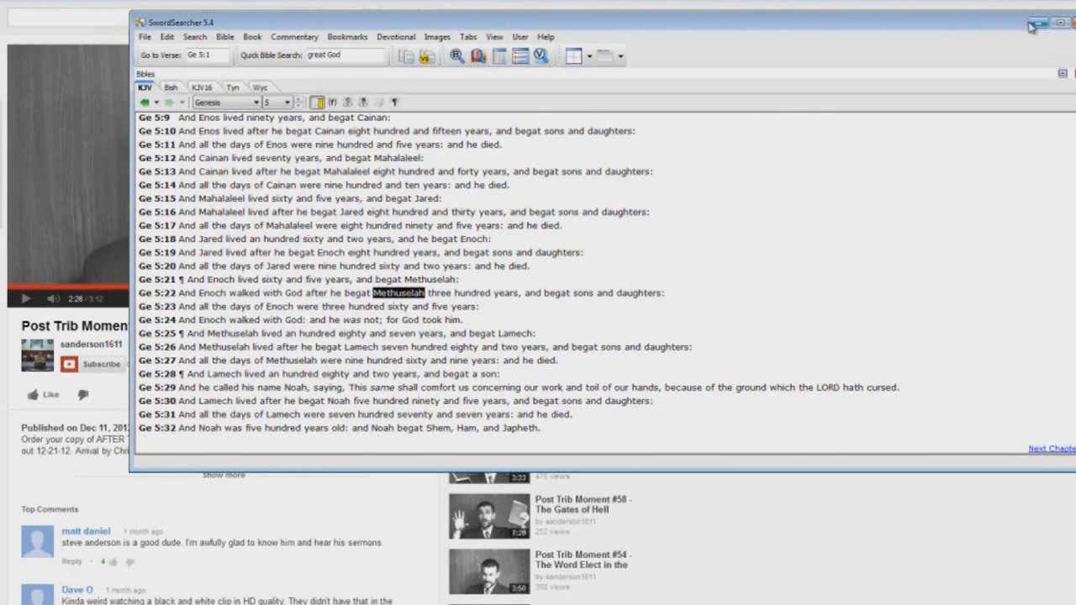
# - Minimize SwordSearcher and play the Enoch video, pausing at 2:37 and 2:56
pyautogui.click(1038, 23)
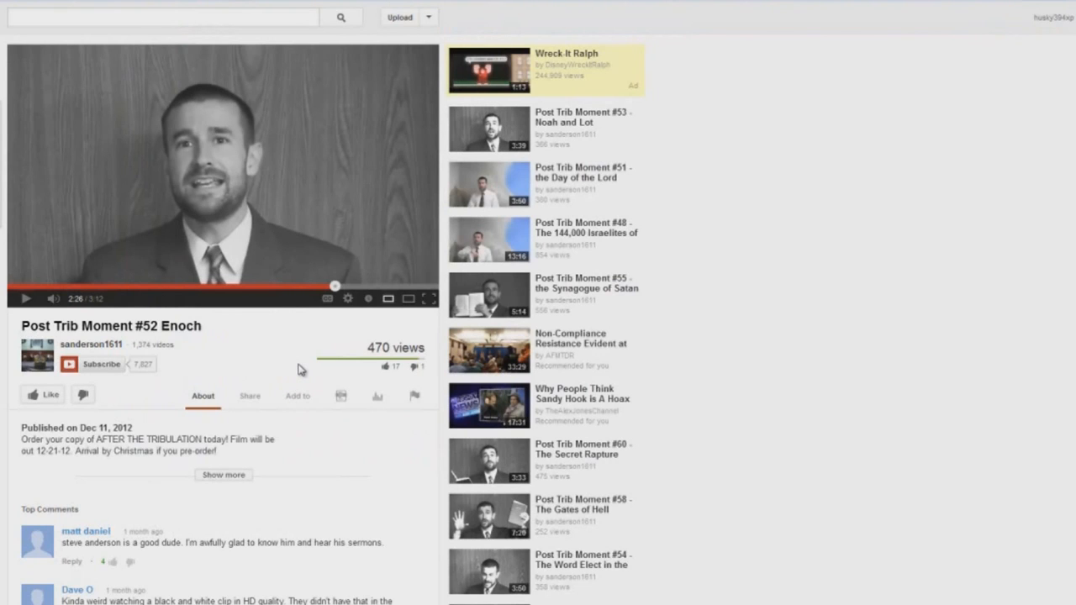
pyautogui.moveTo(322, 182)
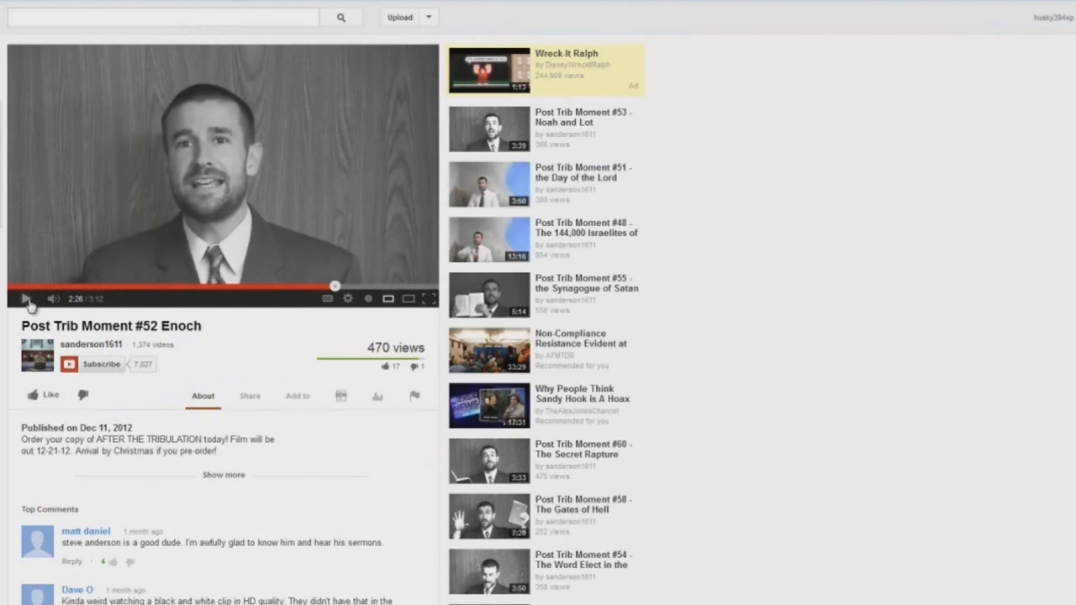
pyautogui.click(26, 298)
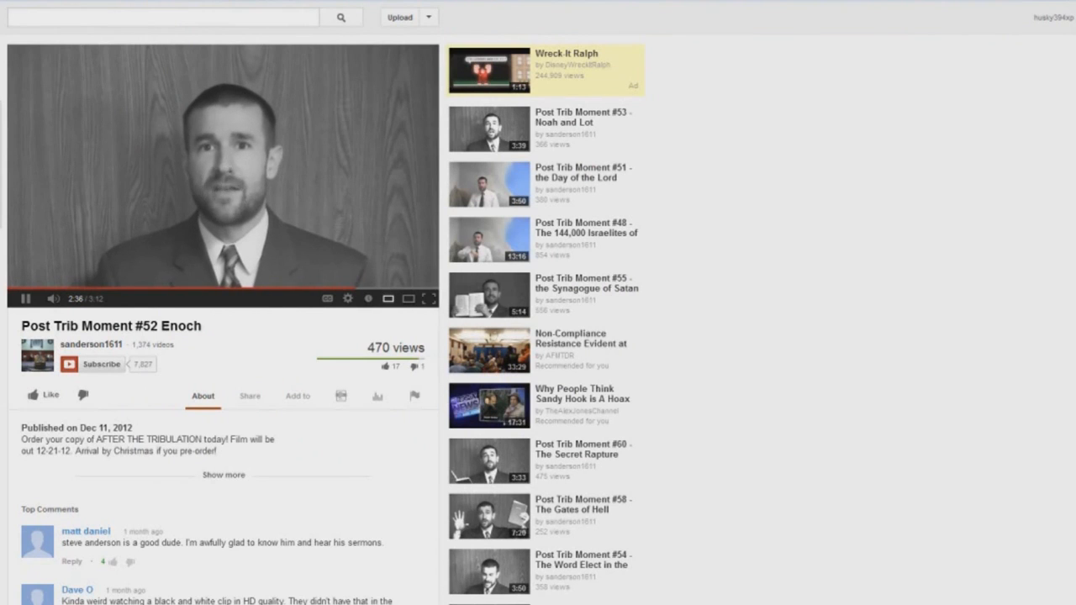
pyautogui.click(25, 298)
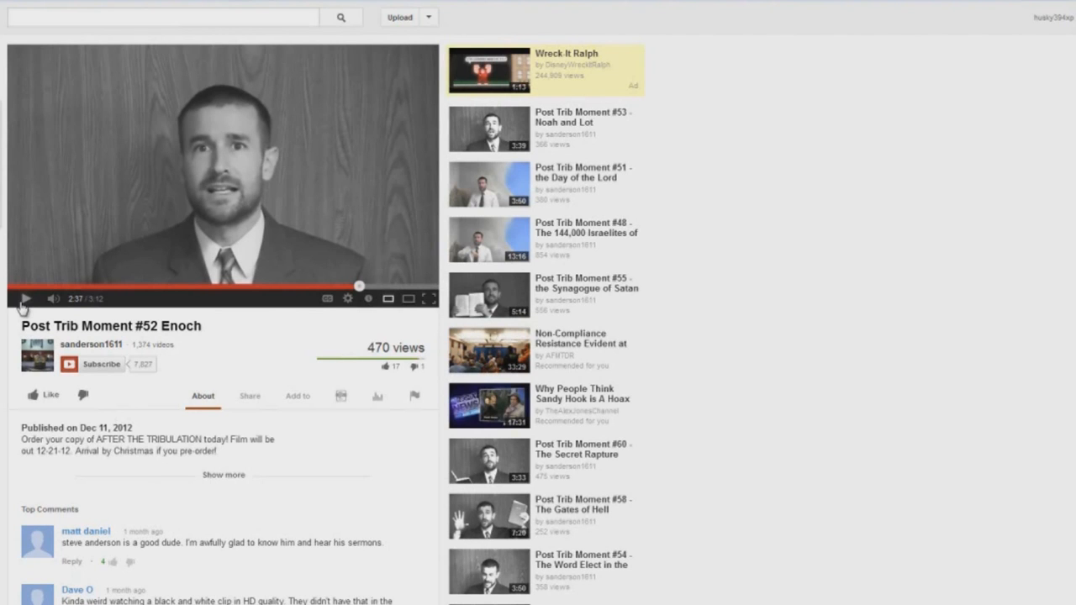
pyautogui.click(25, 299)
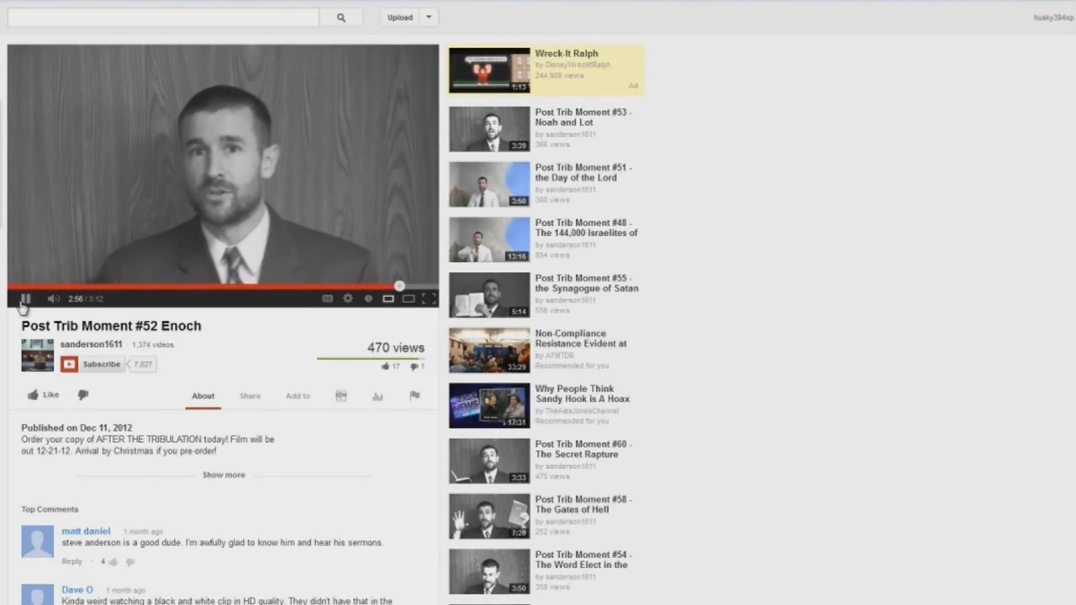
pyautogui.click(25, 298)
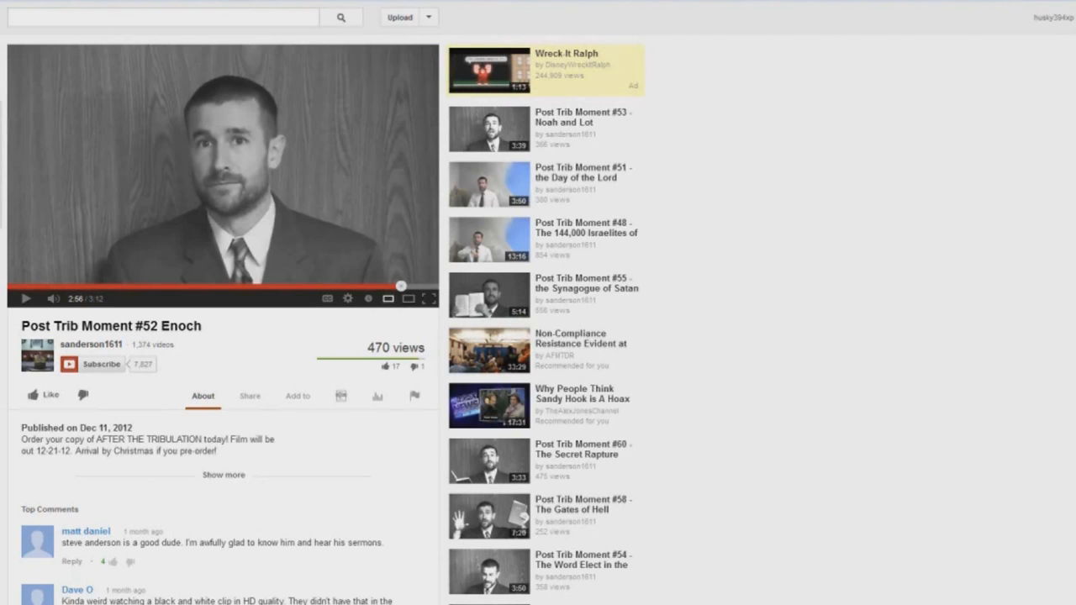
pyautogui.moveTo(265, 310)
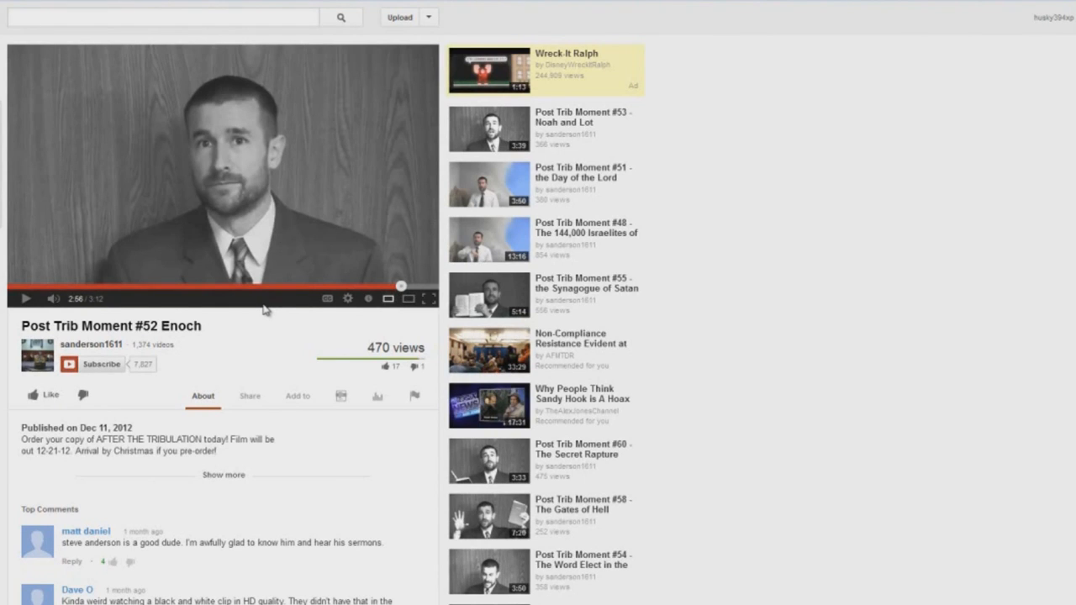
pyautogui.moveTo(265, 311)
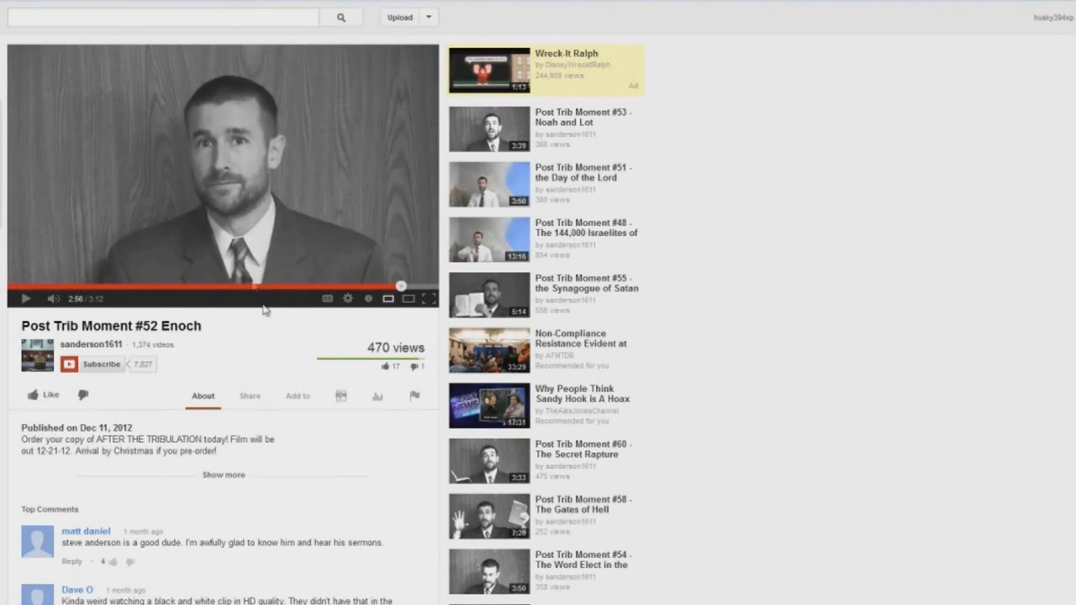